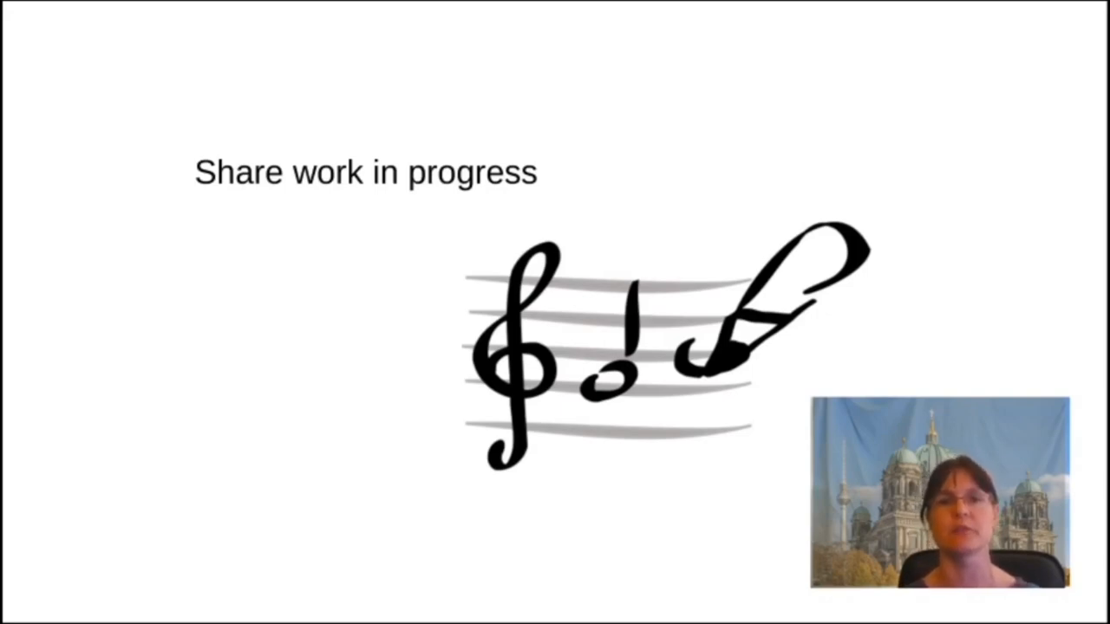
pyautogui.press('Right')
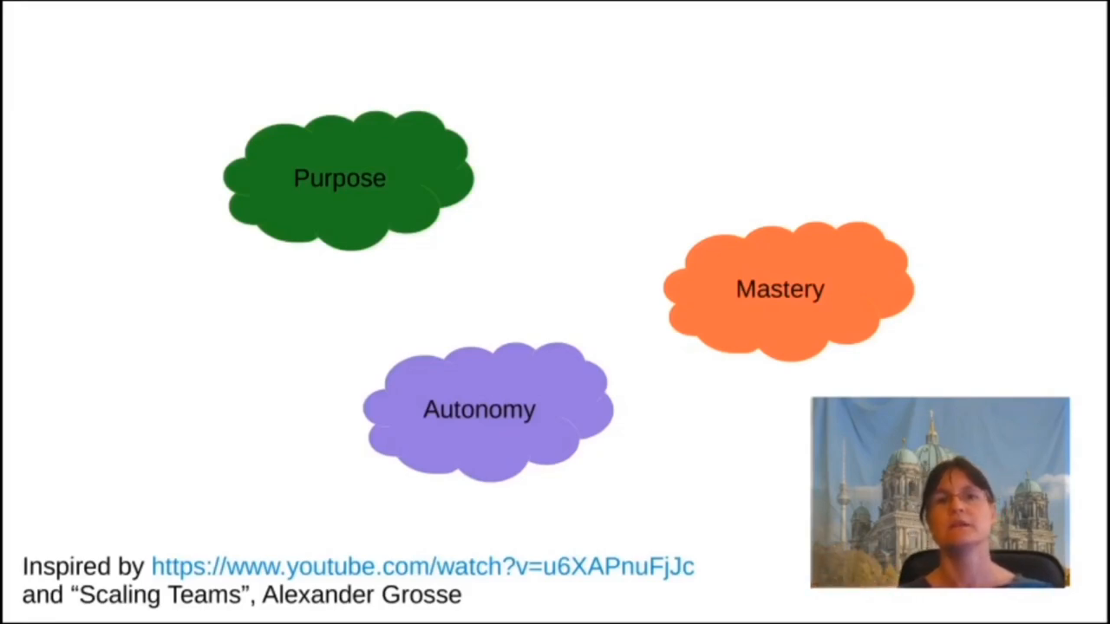
pyautogui.press('Right')
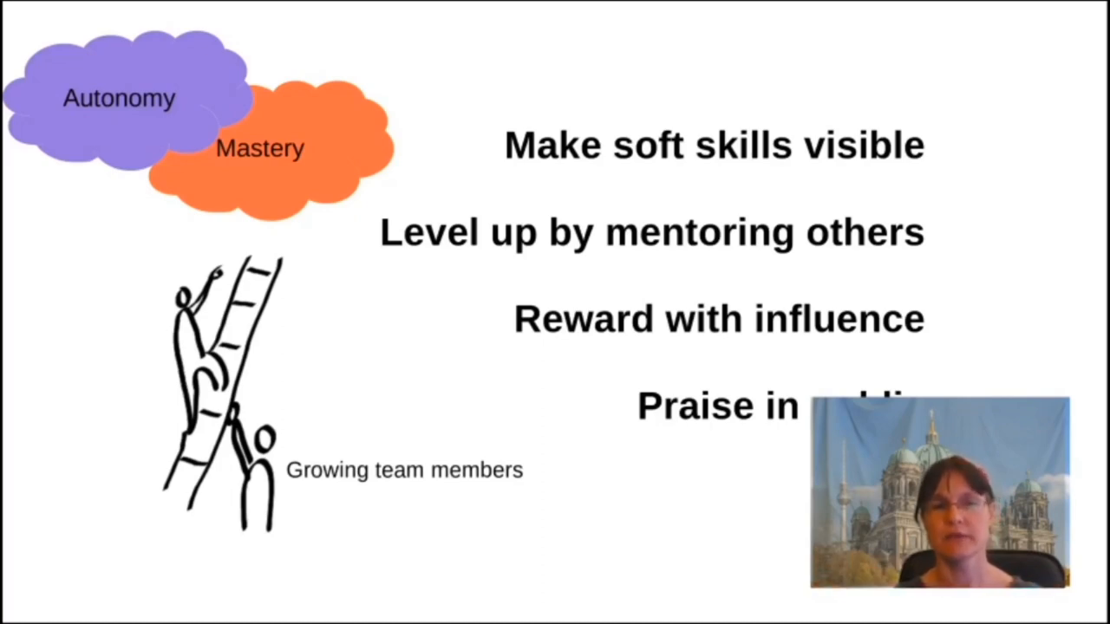